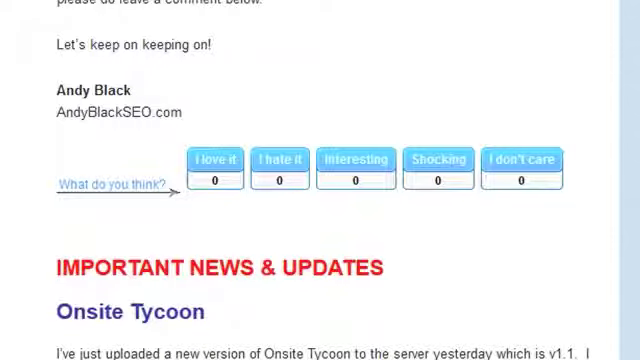
Step: Bring up the LoveClaw settings page showing licence status Activated and text buttons
{"action": "scroll", "scroll_direction": "down", "scroll_amount": 3}
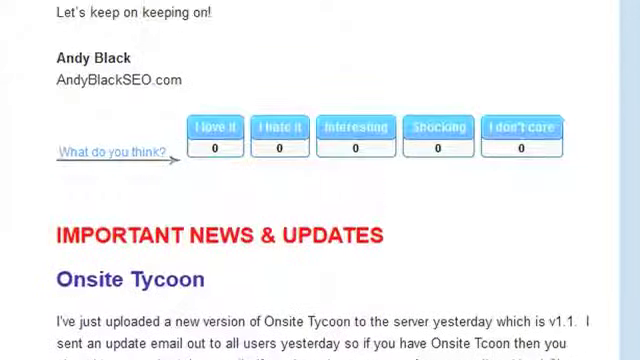
{"action": "scroll", "scroll_direction": "down", "scroll_amount": 3}
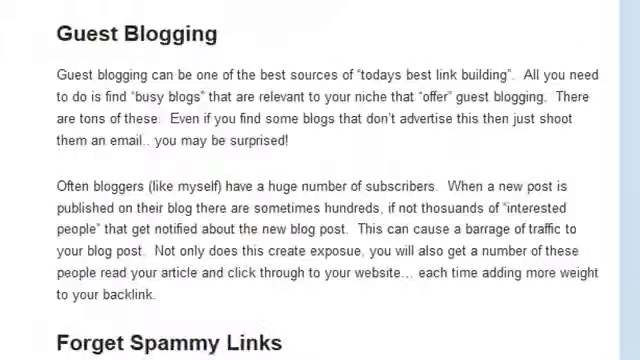
{"action": "scroll", "scroll_direction": "up", "scroll_amount": 3}
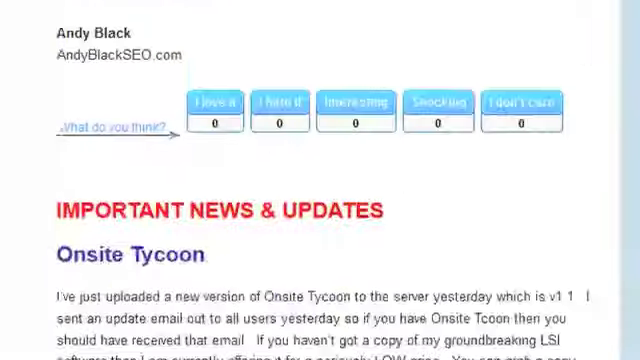
{"action": "scroll", "scroll_direction": "down", "scroll_amount": 3}
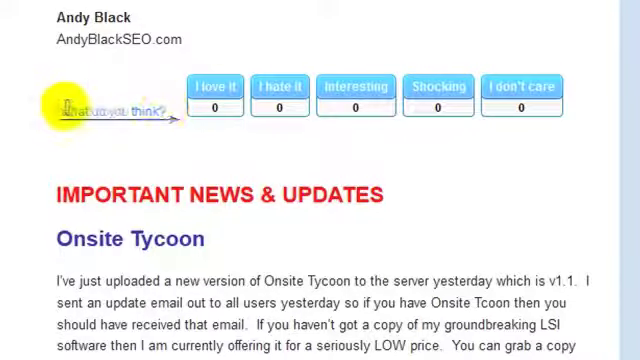
{"action": "mouse_move", "coordinate": [170, 118]}
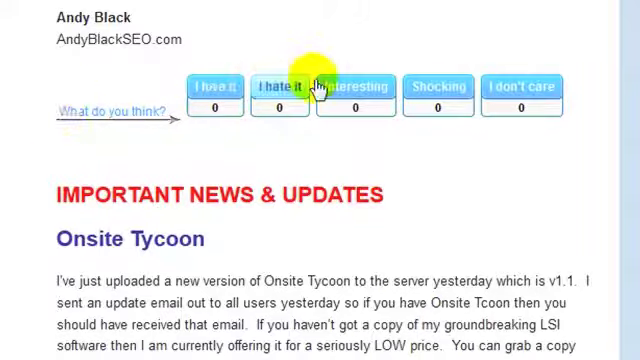
{"action": "mouse_move", "coordinate": [510, 98]}
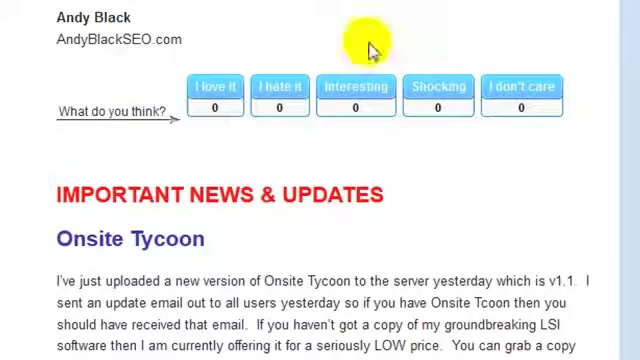
{"action": "mouse_move", "coordinate": [204, 90]}
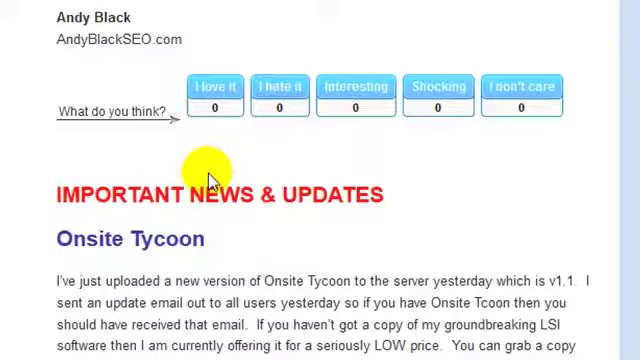
{"action": "mouse_move", "coordinate": [400, 198]}
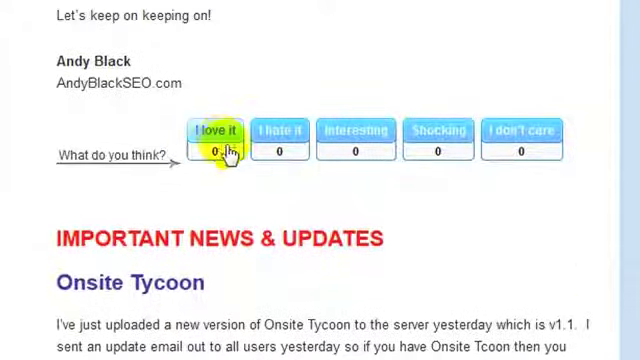
{"action": "mouse_move", "coordinate": [512, 144]}
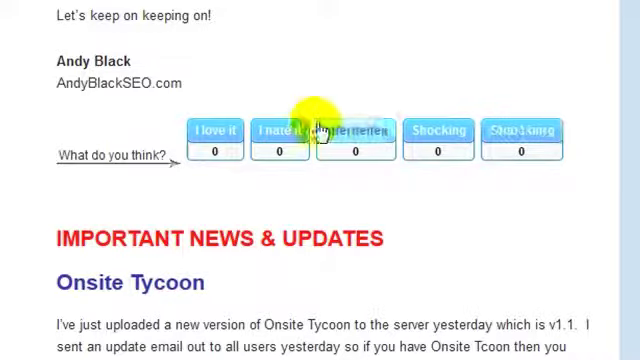
{"action": "mouse_move", "coordinate": [200, 138]}
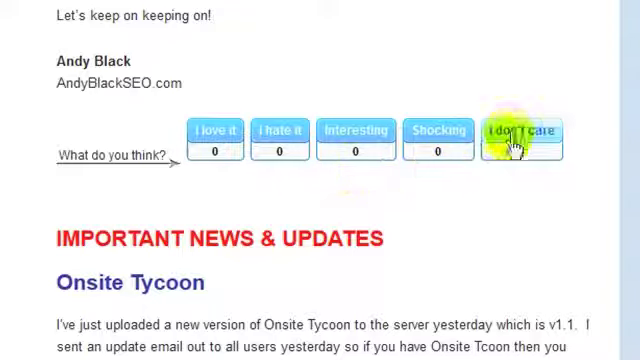
{"action": "mouse_move", "coordinate": [212, 138]}
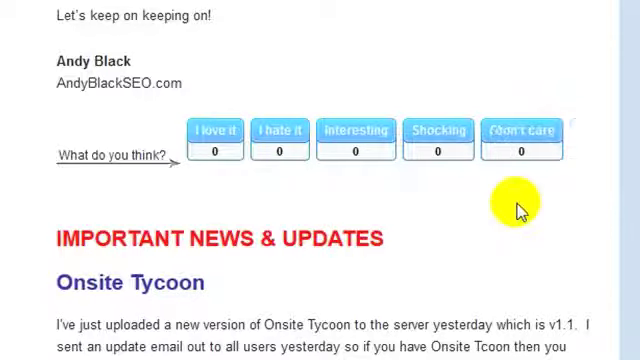
{"action": "mouse_move", "coordinate": [284, 138]}
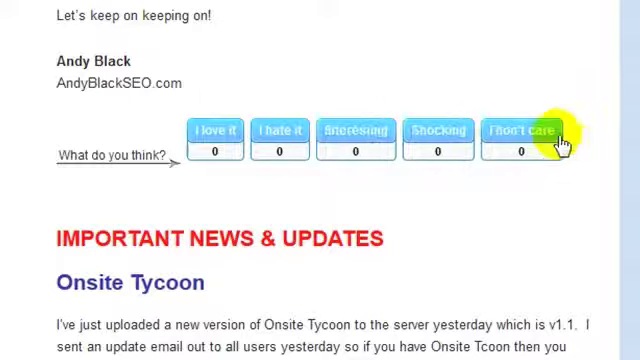
{"action": "mouse_move", "coordinate": [544, 142]}
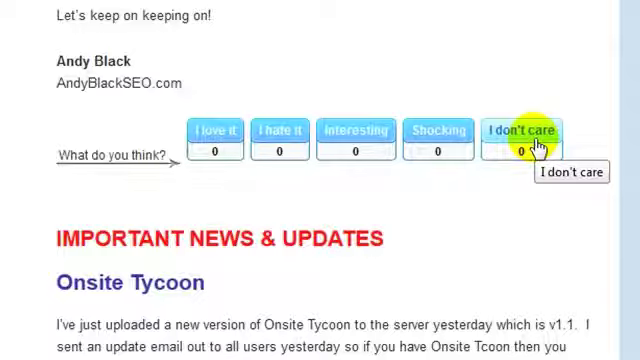
{"action": "left_click", "coordinate": [528, 136]}
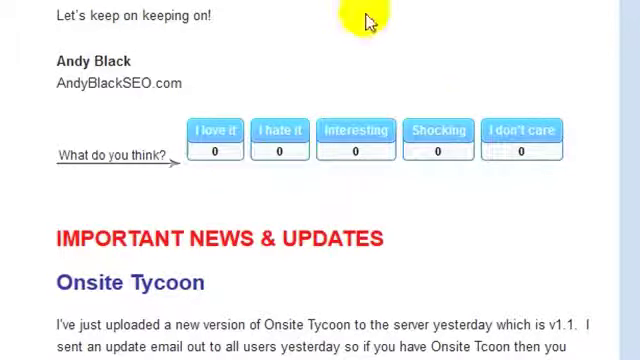
{"action": "mouse_move", "coordinate": [264, 138]}
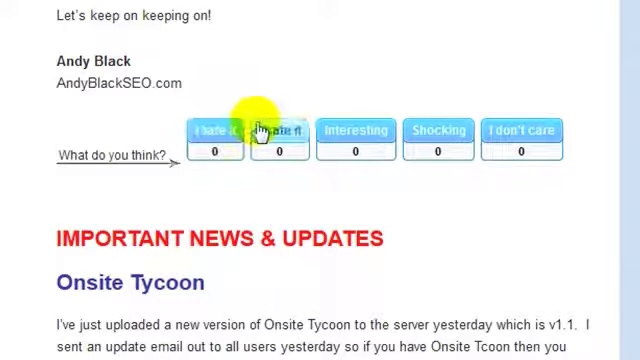
{"action": "mouse_move", "coordinate": [280, 132]}
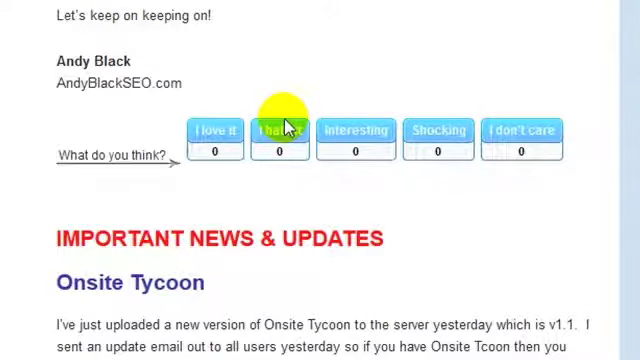
{"action": "mouse_move", "coordinate": [290, 138]}
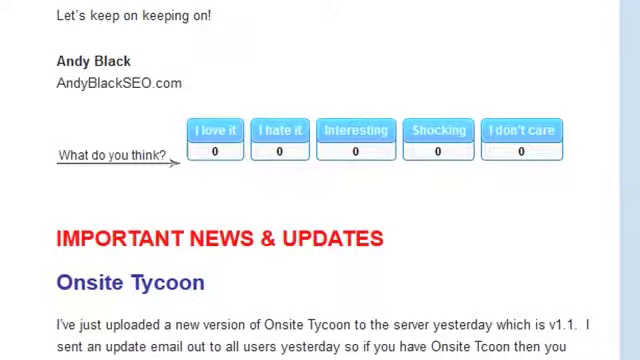
Step: Scroll past the five button labels and the button style grid to the image sets section
{"action": "scroll", "scroll_direction": "down", "scroll_amount": 3}
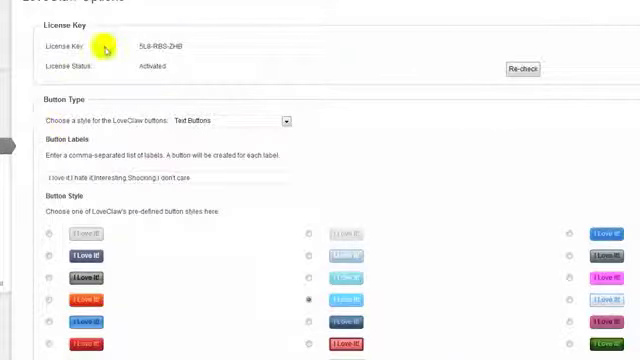
{"action": "scroll", "scroll_direction": "down", "scroll_amount": 3}
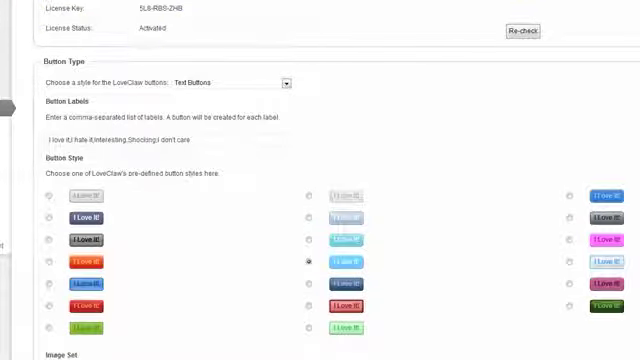
{"action": "scroll", "scroll_direction": "down", "scroll_amount": 3}
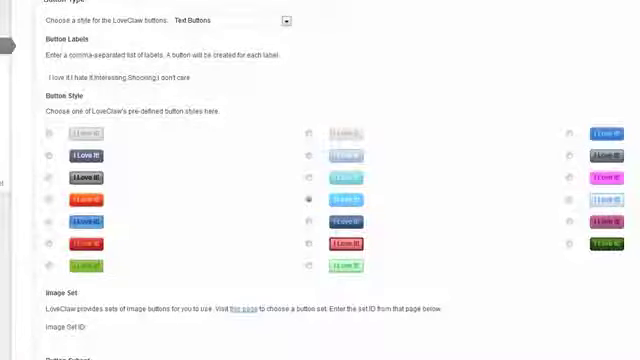
Step: Try several predefined button styles, settling on one in the middle column
{"action": "left_click", "coordinate": [50, 136]}
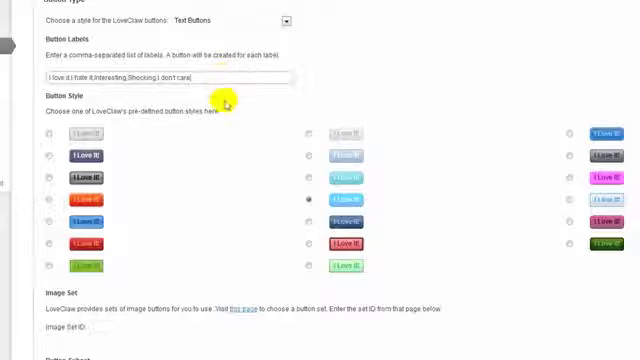
{"action": "mouse_move", "coordinate": [238, 156]}
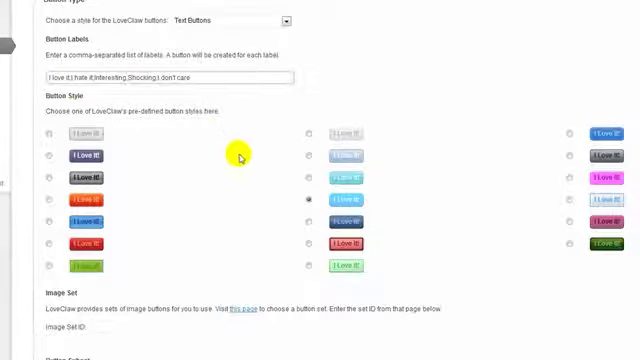
{"action": "scroll", "scroll_direction": "down", "scroll_amount": 3}
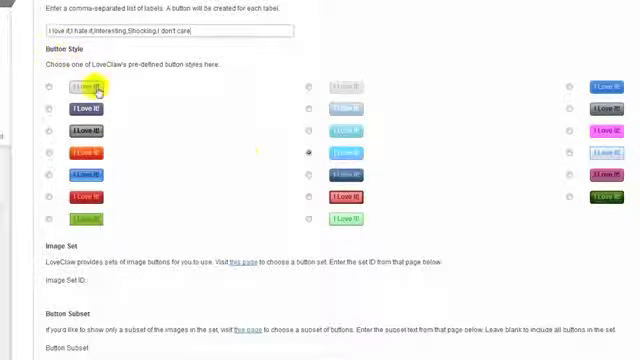
{"action": "left_click", "coordinate": [52, 104]}
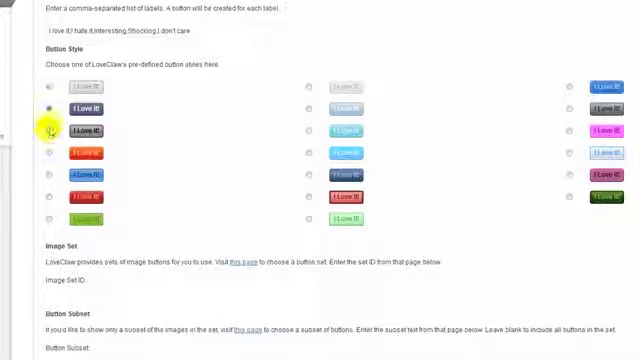
{"action": "left_click", "coordinate": [52, 152]}
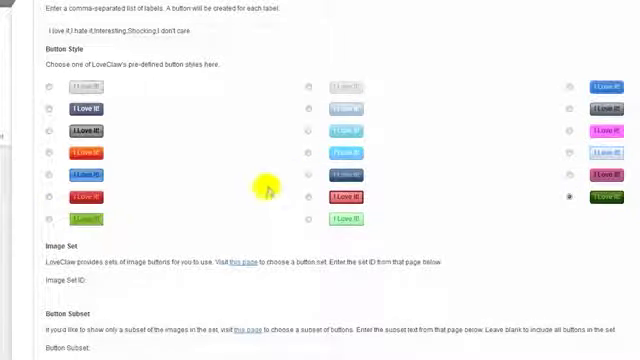
{"action": "mouse_move", "coordinate": [204, 102]}
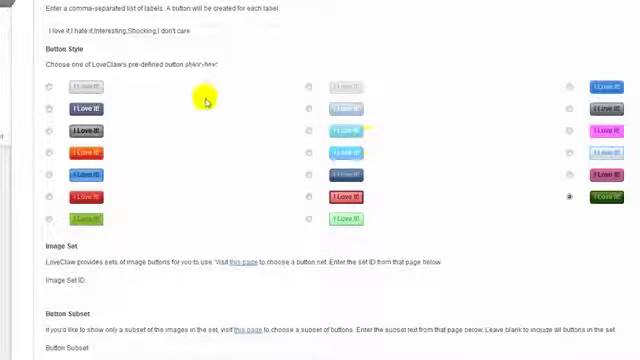
{"action": "left_click", "coordinate": [48, 108]}
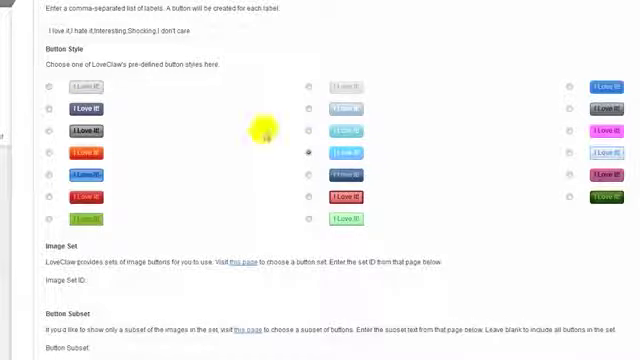
{"action": "scroll", "scroll_direction": "down", "scroll_amount": 3}
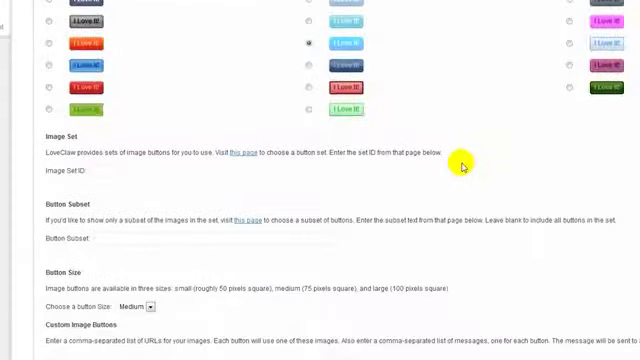
Step: Review the Image Set, Button Size, Custom Image Buttons and Messages sections
{"action": "scroll", "scroll_direction": "down", "scroll_amount": 3}
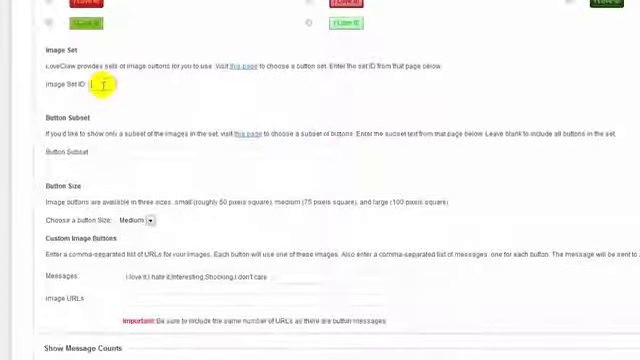
{"action": "scroll", "scroll_direction": "down", "scroll_amount": 3}
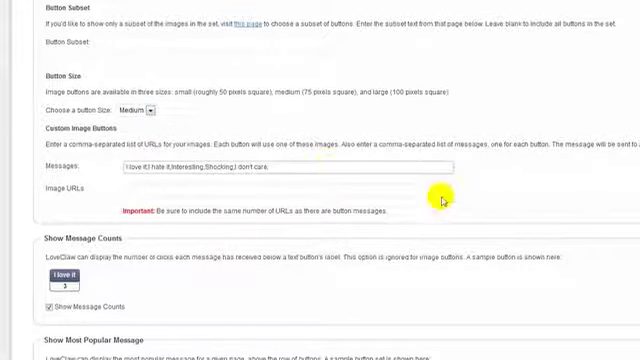
{"action": "scroll", "scroll_direction": "down", "scroll_amount": 3}
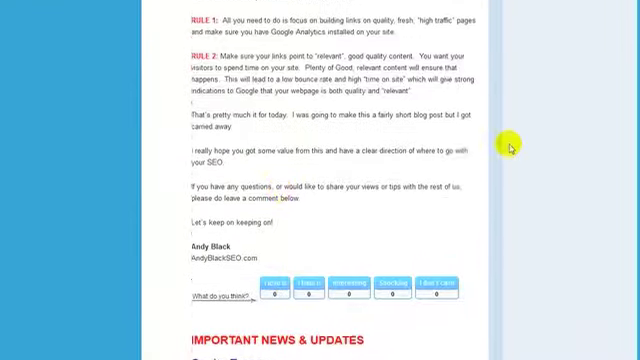
Step: React to the live blog post with one of its reaction buttons
{"action": "scroll", "scroll_direction": "down", "scroll_amount": 3}
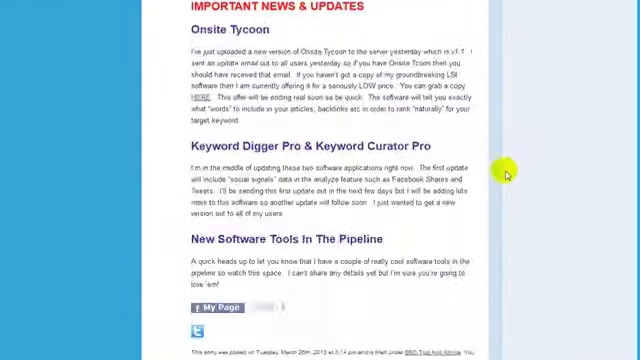
{"action": "scroll", "scroll_direction": "up", "scroll_amount": 3}
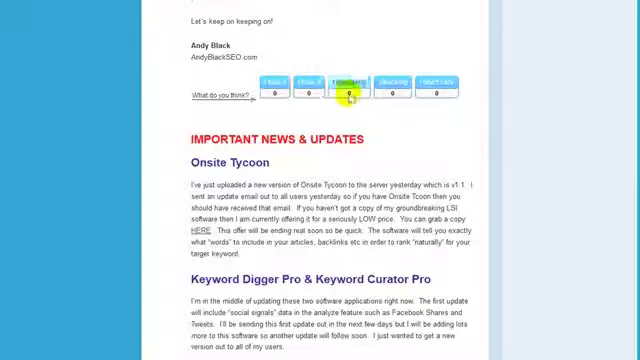
{"action": "left_click", "coordinate": [280, 84]}
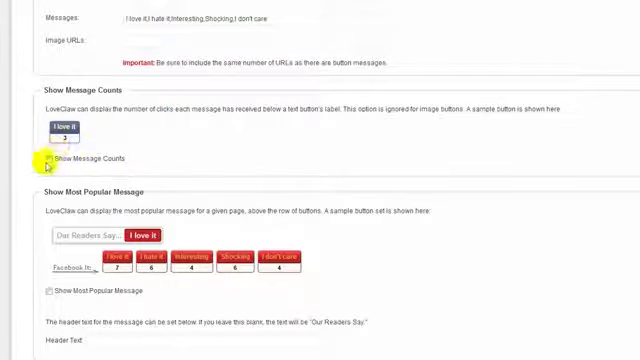
Step: Leave Show Most Popular Message off and scroll to header text, preamble and image domain
{"action": "left_click", "coordinate": [48, 160]}
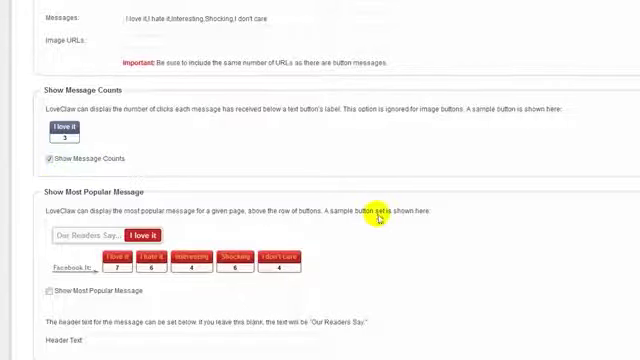
{"action": "scroll", "scroll_direction": "down", "scroll_amount": 3}
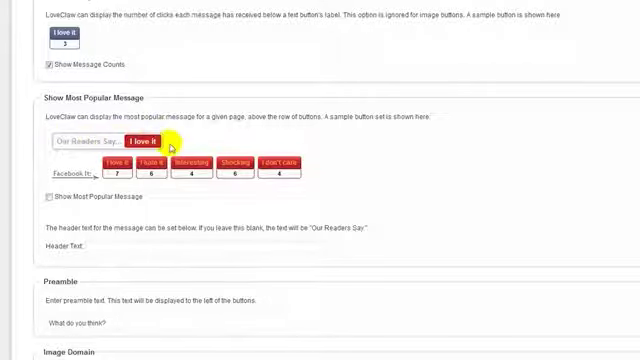
{"action": "left_click", "coordinate": [48, 196]}
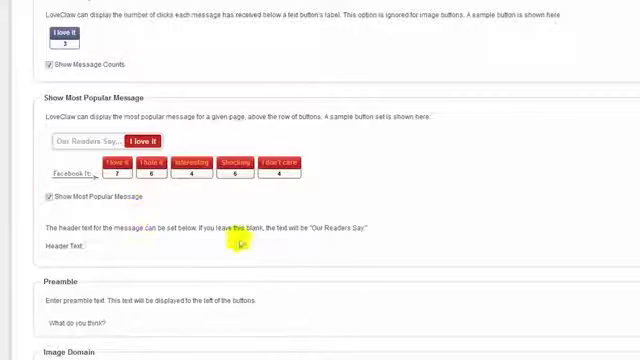
{"action": "left_click", "coordinate": [50, 198]}
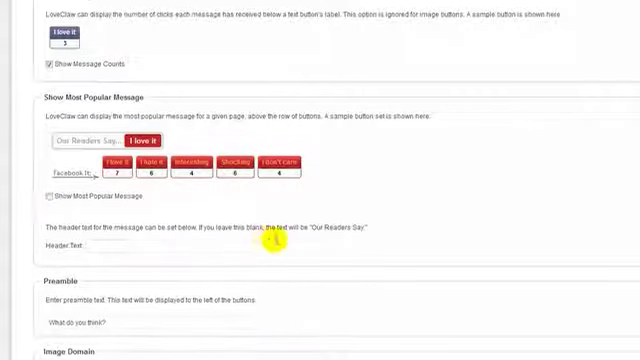
{"action": "scroll", "scroll_direction": "down", "scroll_amount": 3}
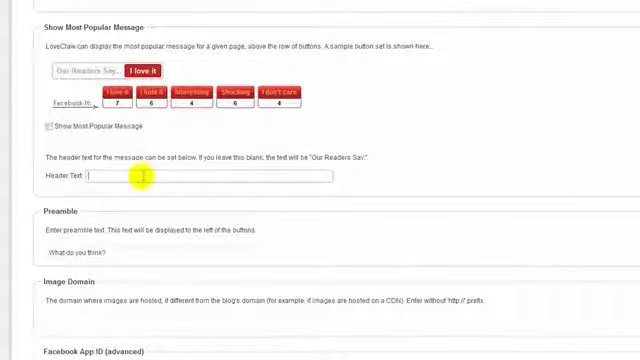
{"action": "mouse_move", "coordinate": [304, 248]}
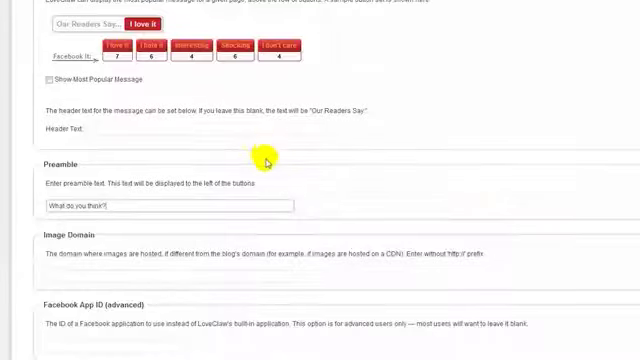
Step: In Exclusions and Auto-Insert, choose placing the buttons manually with the shortcode
{"action": "scroll", "scroll_direction": "down", "scroll_amount": 3}
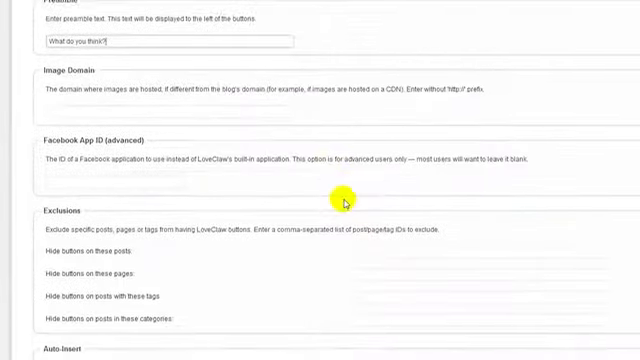
{"action": "scroll", "scroll_direction": "down", "scroll_amount": 3}
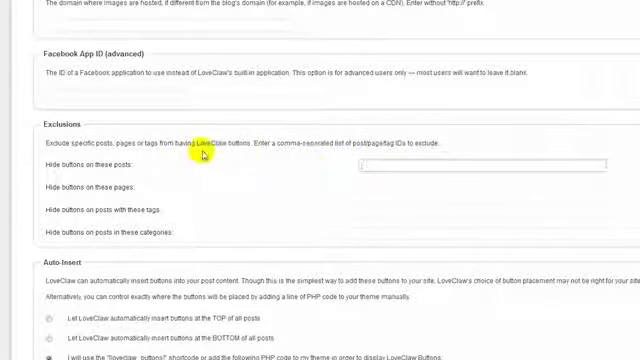
{"action": "scroll", "scroll_direction": "down", "scroll_amount": 3}
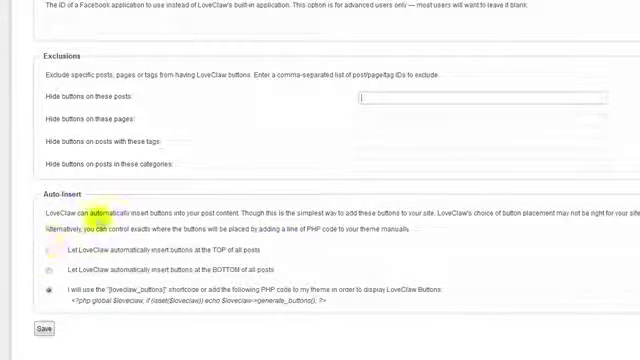
{"action": "left_click", "coordinate": [54, 248]}
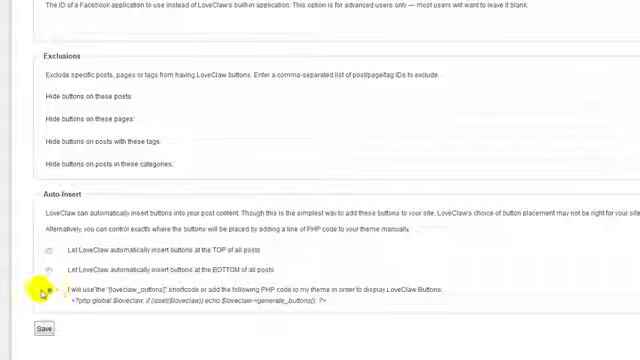
{"action": "left_click", "coordinate": [56, 288]}
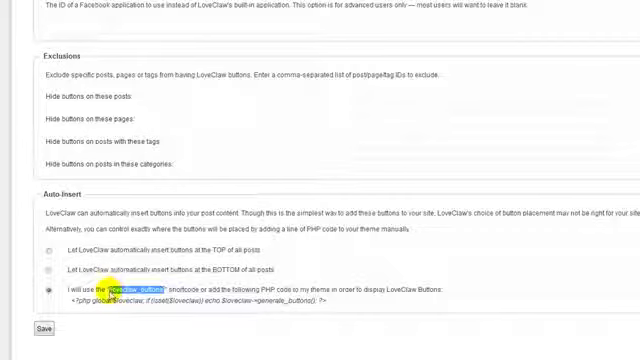
{"action": "mouse_move", "coordinate": [236, 252]}
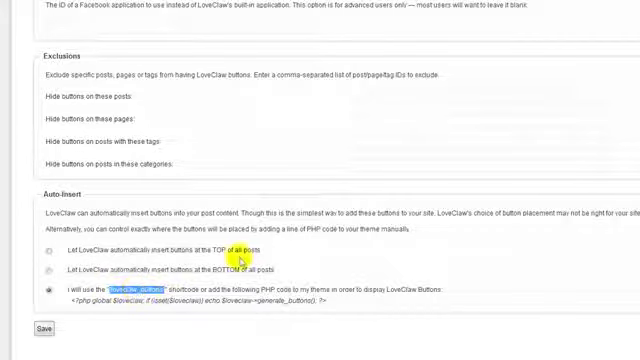